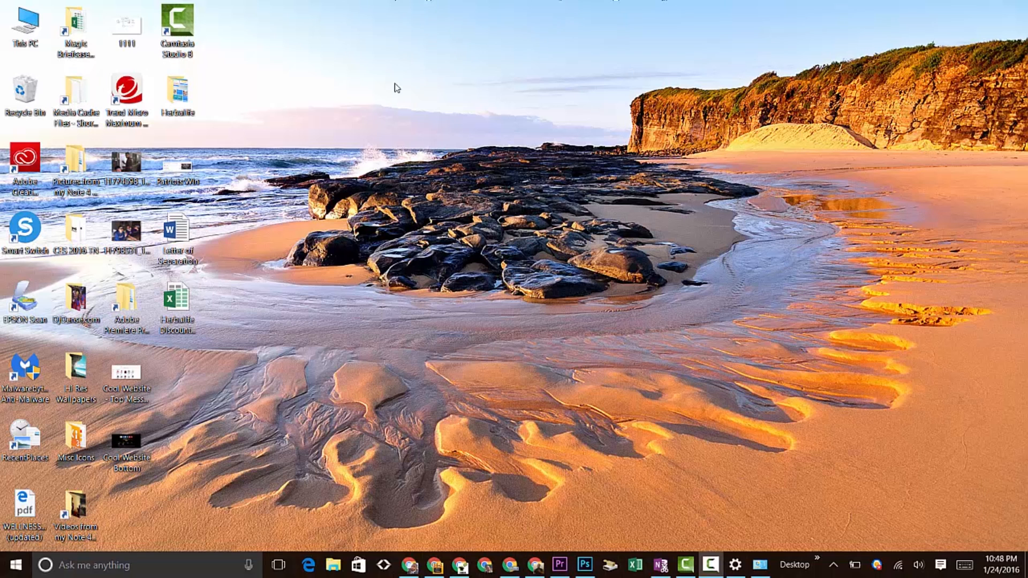
mouse_move(387, 140)
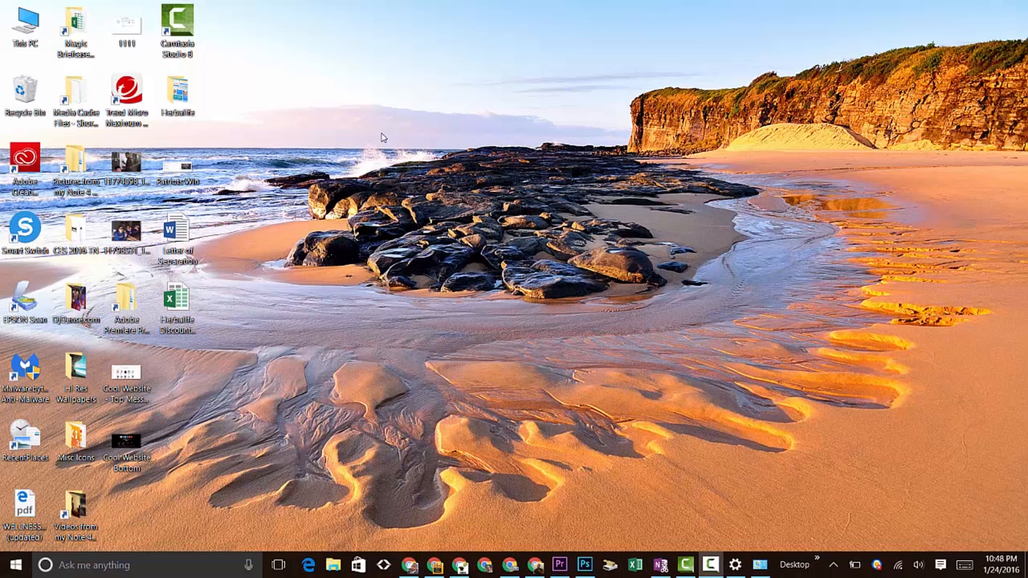
From the desktop's Personalize menu, reach the Themes page via Background in Windows Settings
right_click(383, 136)
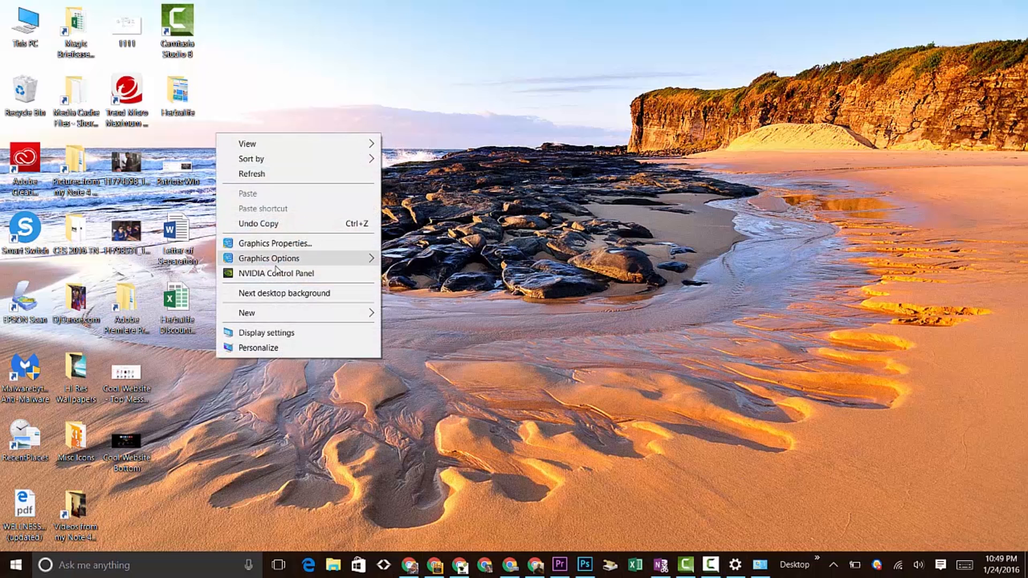
left_click(258, 346)
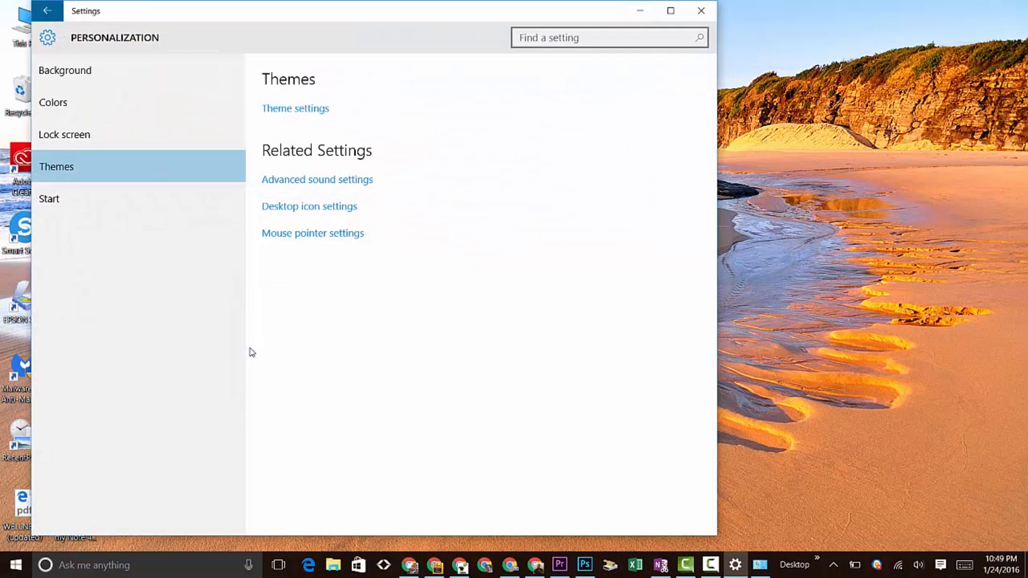
left_click(64, 71)
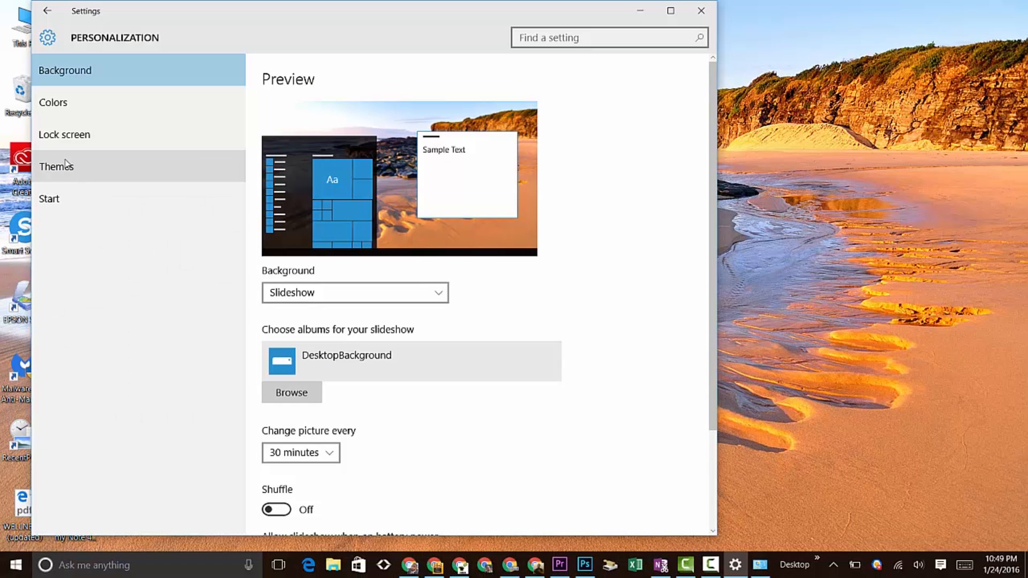
left_click(57, 166)
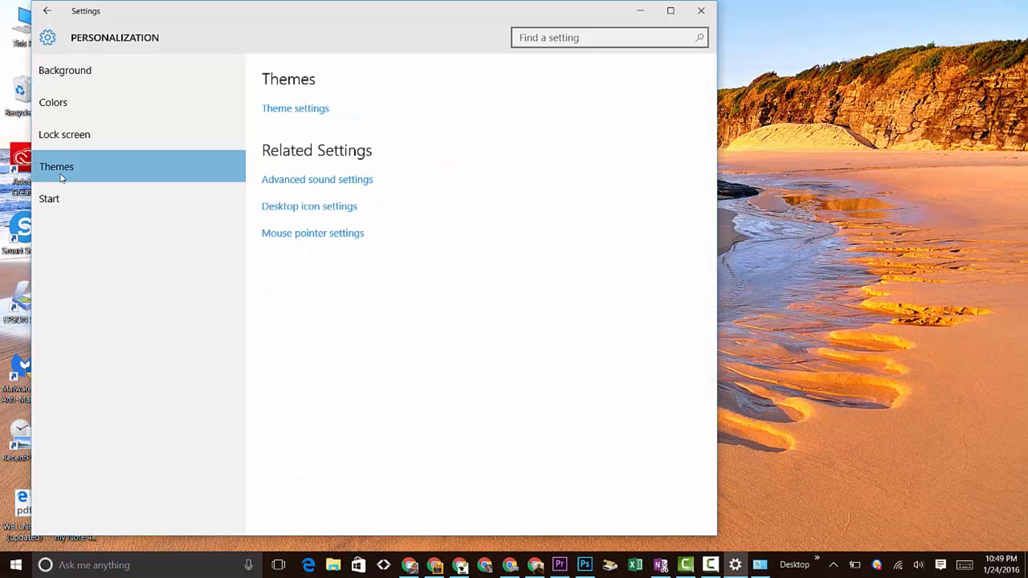
mouse_move(296, 108)
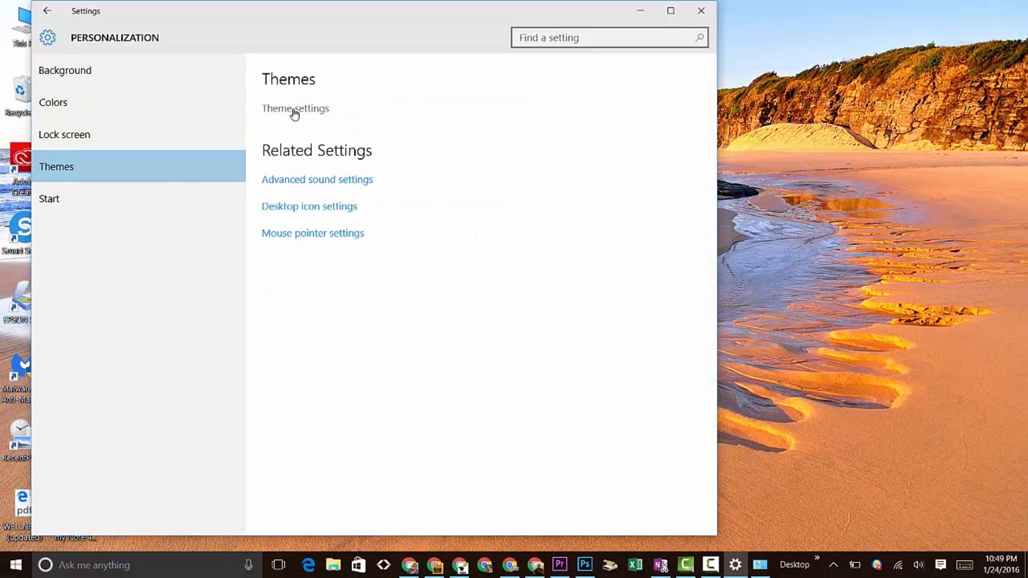
From Theme settings in Control Panel, follow Get more themes online to Microsoft's gallery
left_click(295, 108)
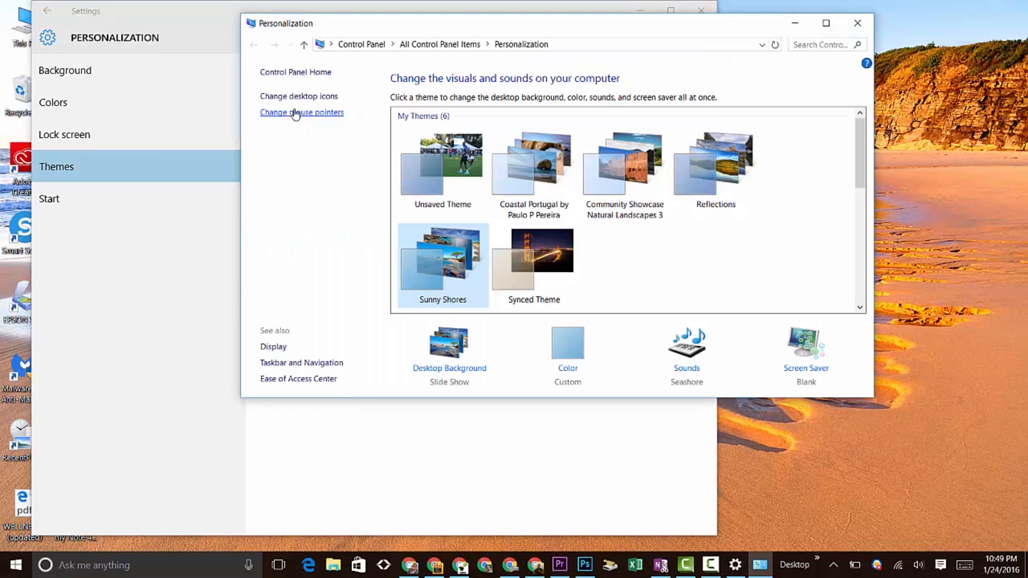
mouse_move(862, 307)
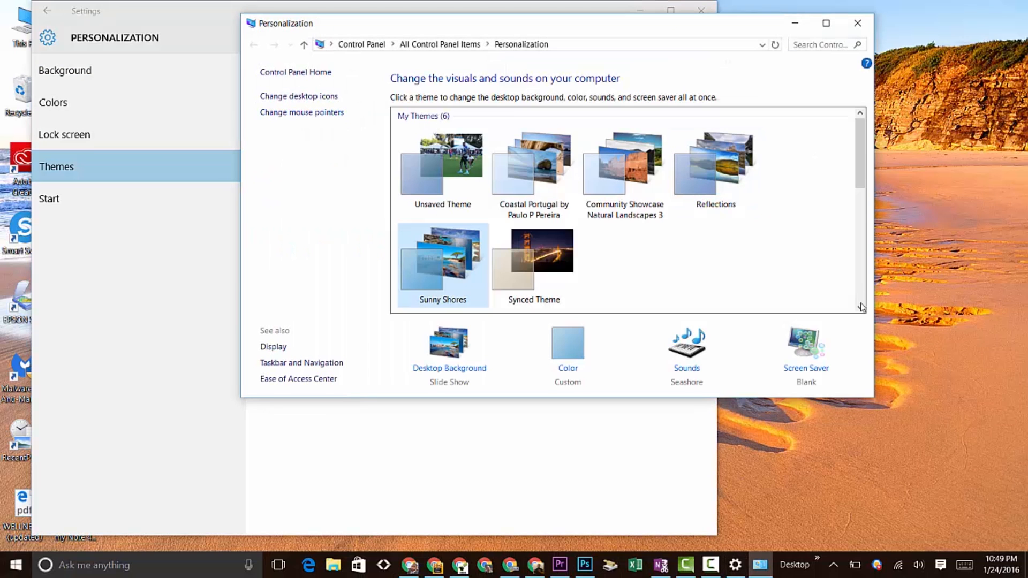
mouse_move(787, 164)
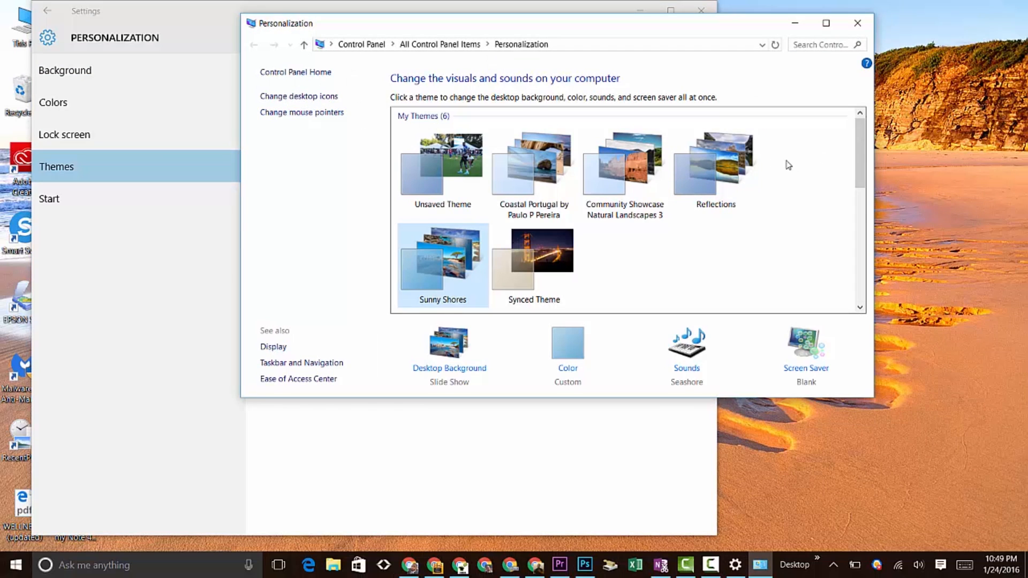
mouse_move(851, 306)
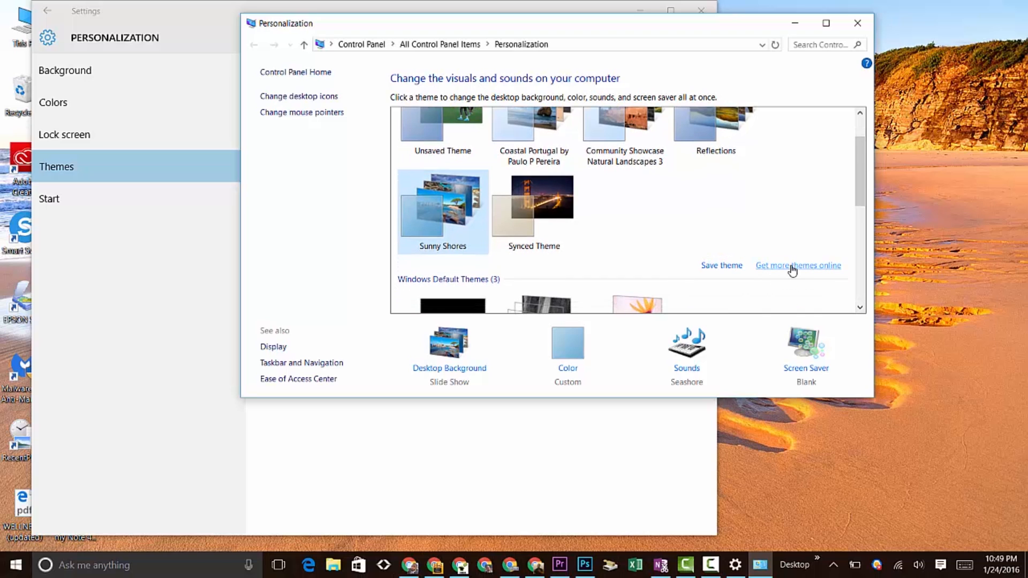
left_click(798, 266)
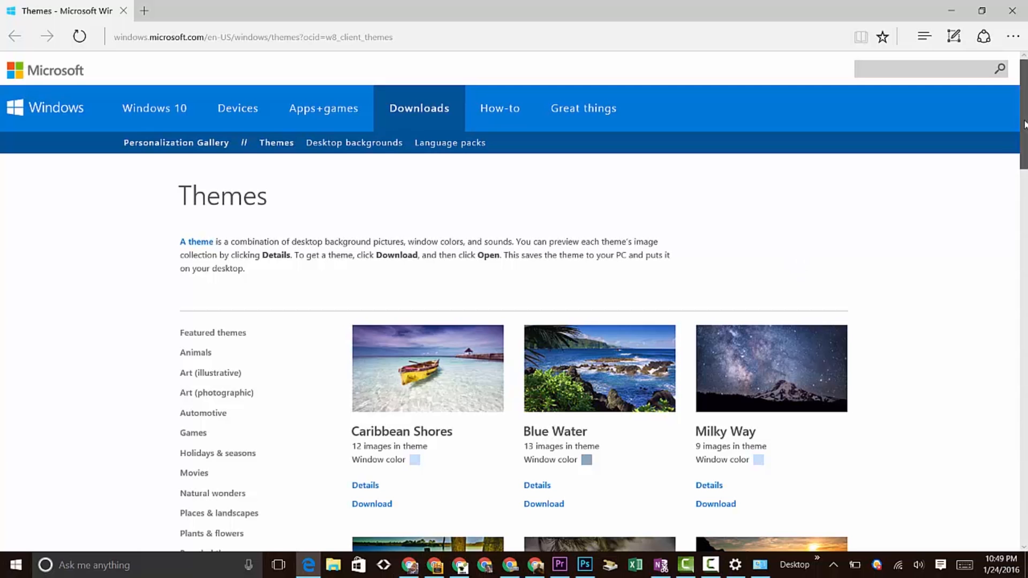
Scroll down the Themes gallery to reach the Caribbean Shores theme
scroll("down", 3)
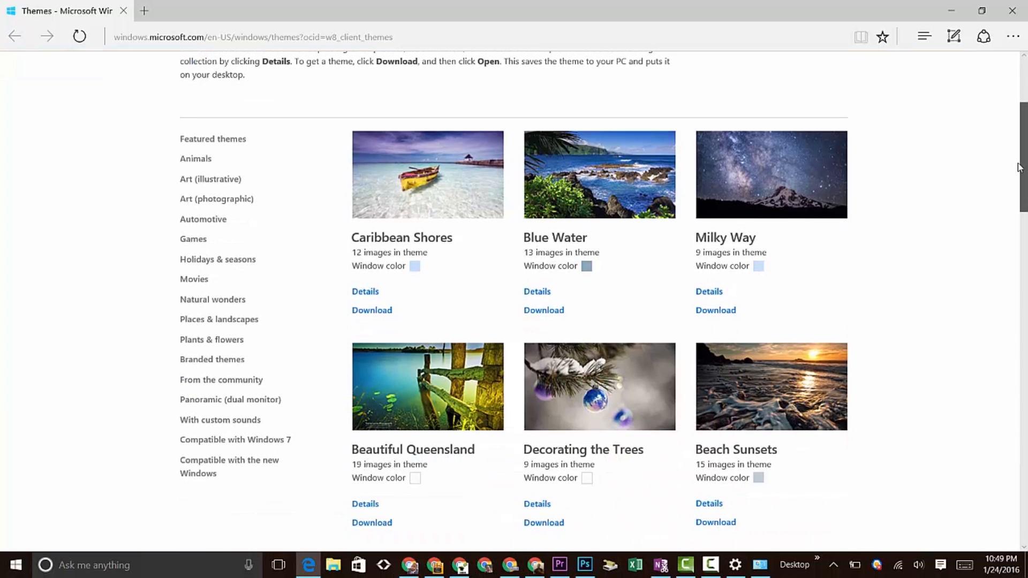
scroll("down", 3)
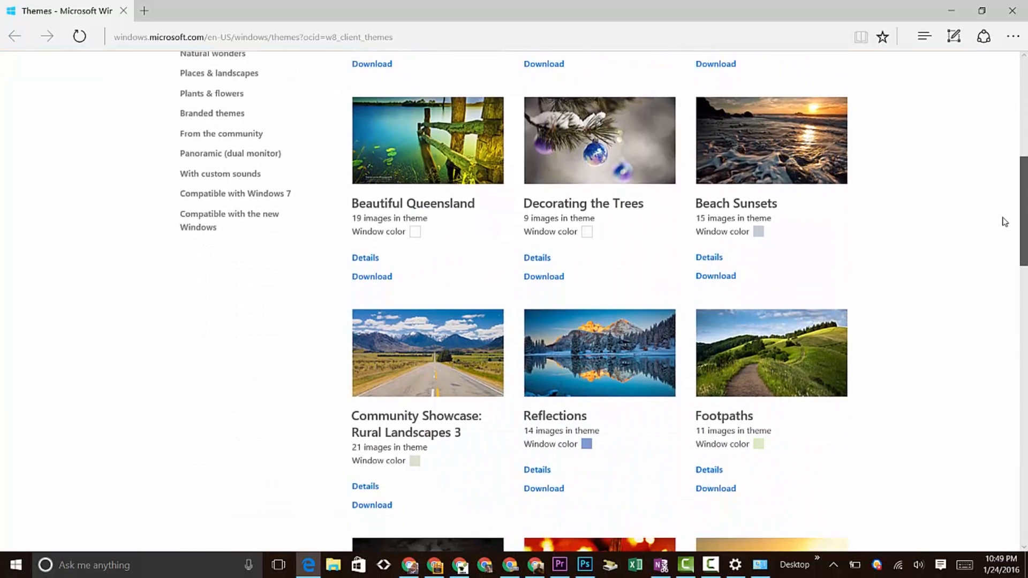
scroll("down", 3)
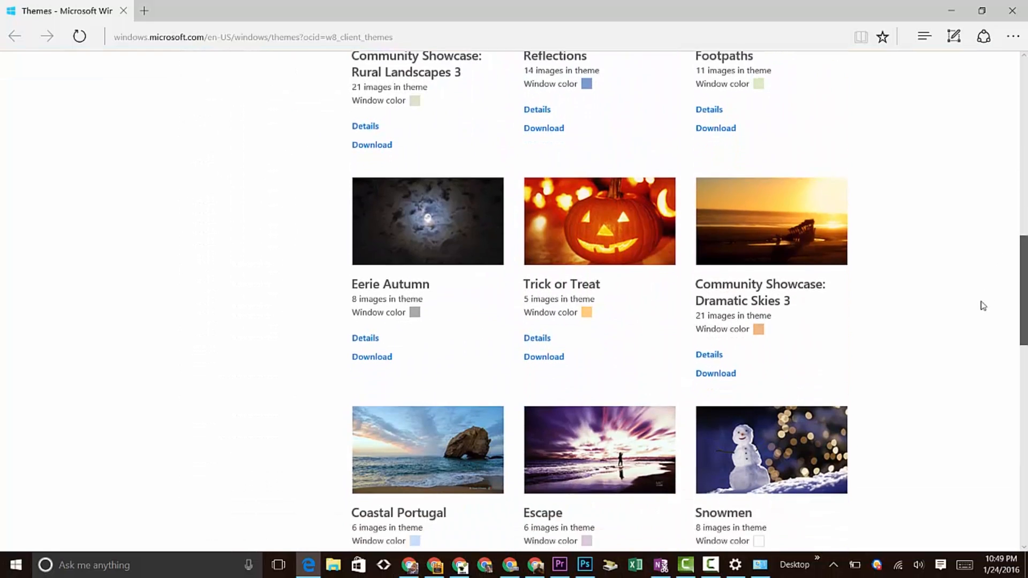
scroll("down", 3)
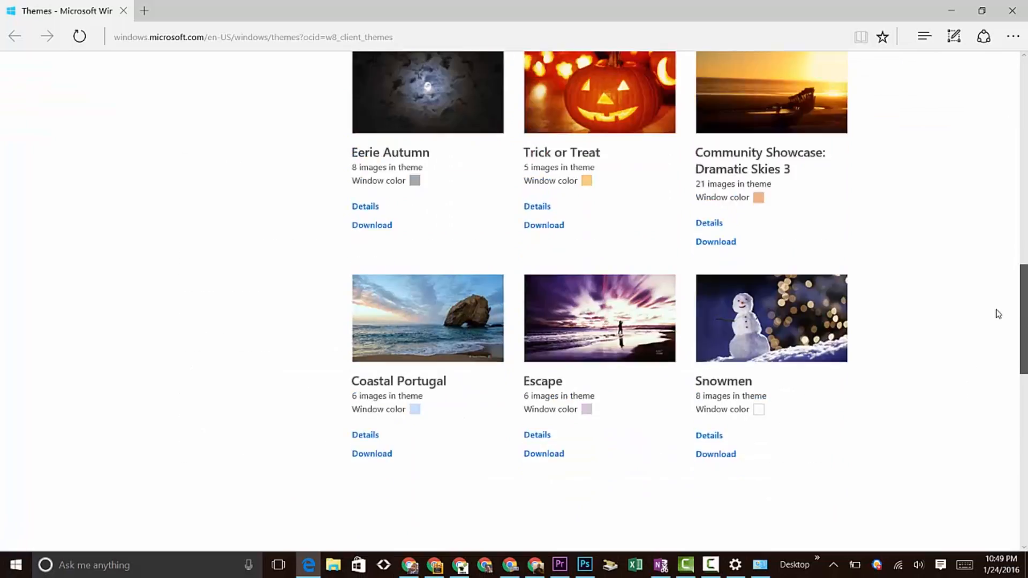
scroll("down", 3)
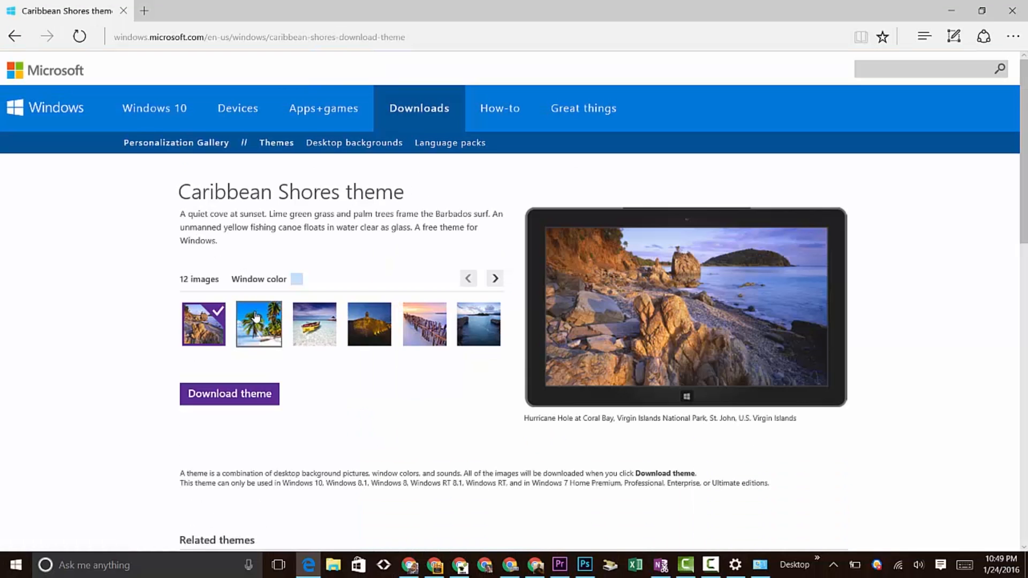
Preview the Caribbean Shores photos (fishing canoe, Fort San Felipe, Negril sunset, Bathsheba Rock), then go back to the theme list
left_click(314, 324)
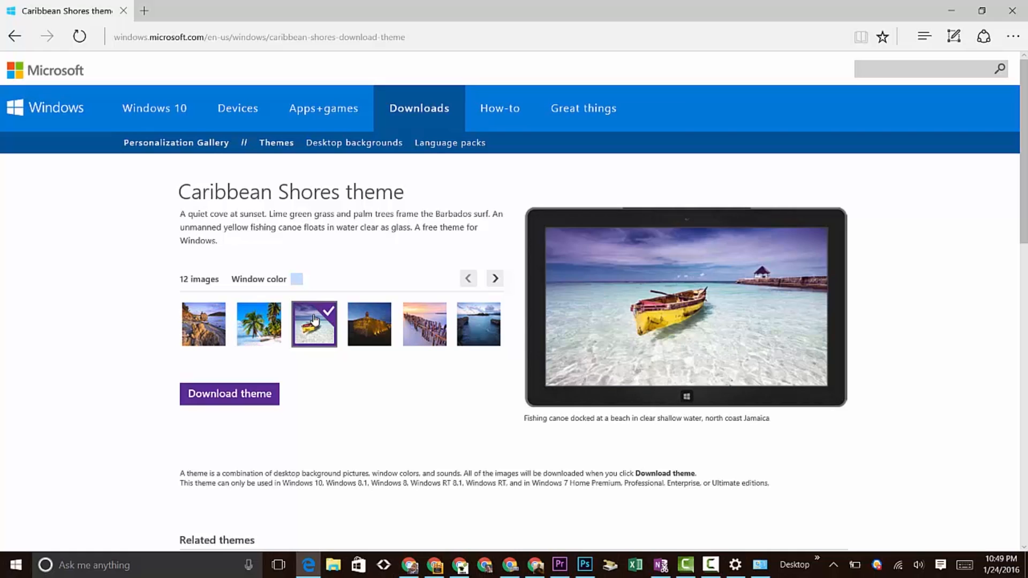
left_click(368, 323)
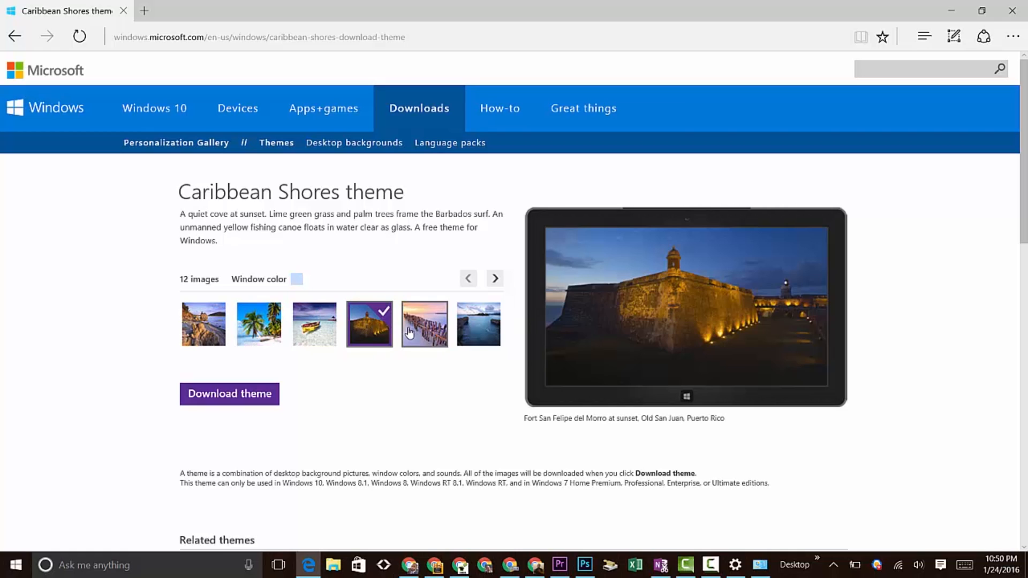
left_click(495, 278)
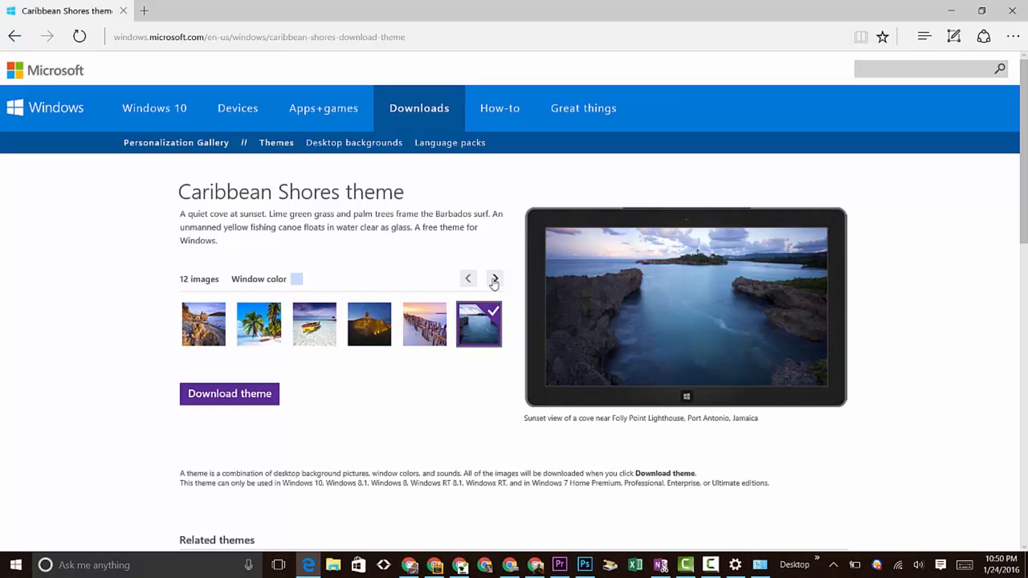
left_click(494, 279)
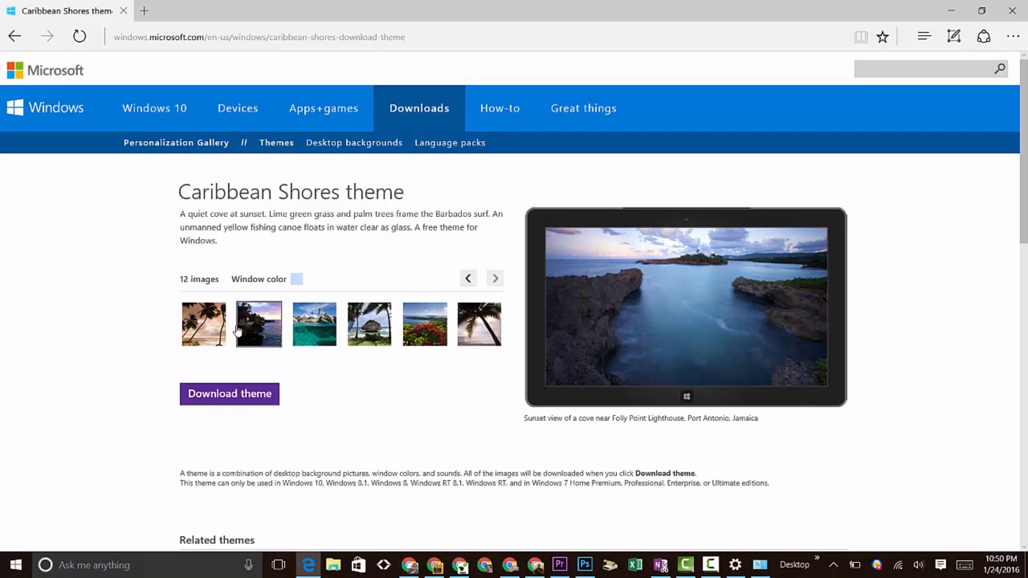
left_click(258, 323)
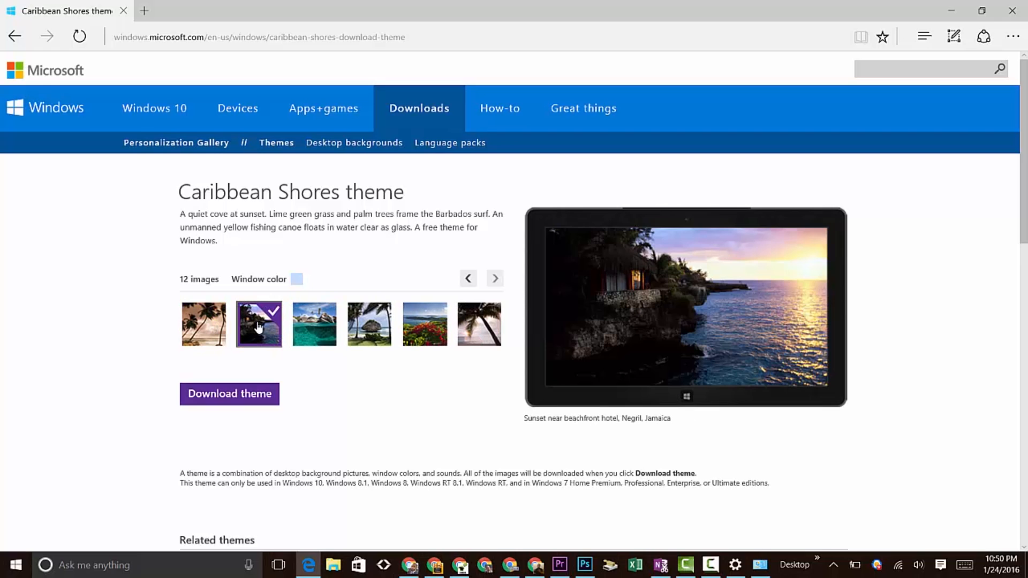
left_click(369, 323)
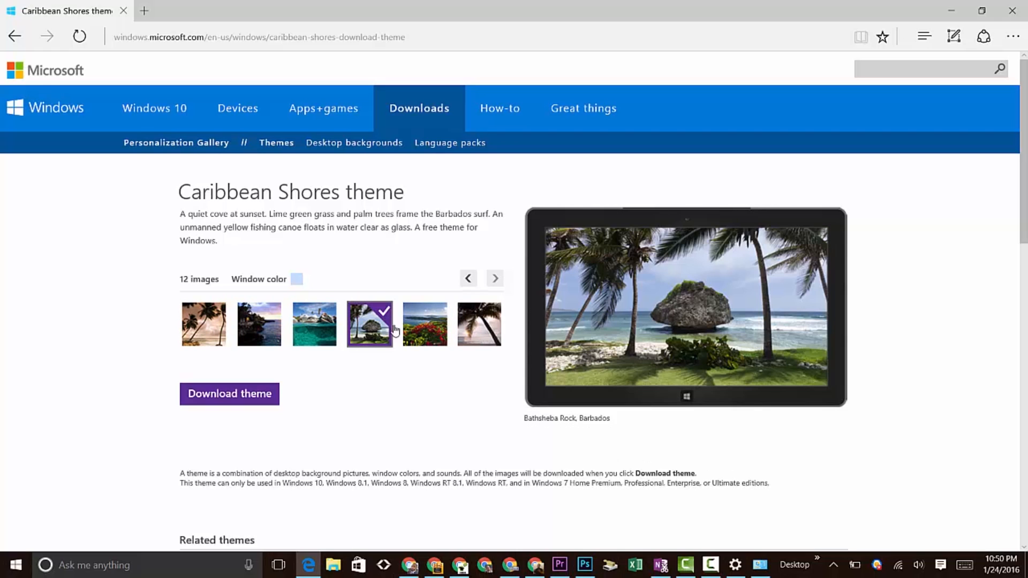
left_click(479, 323)
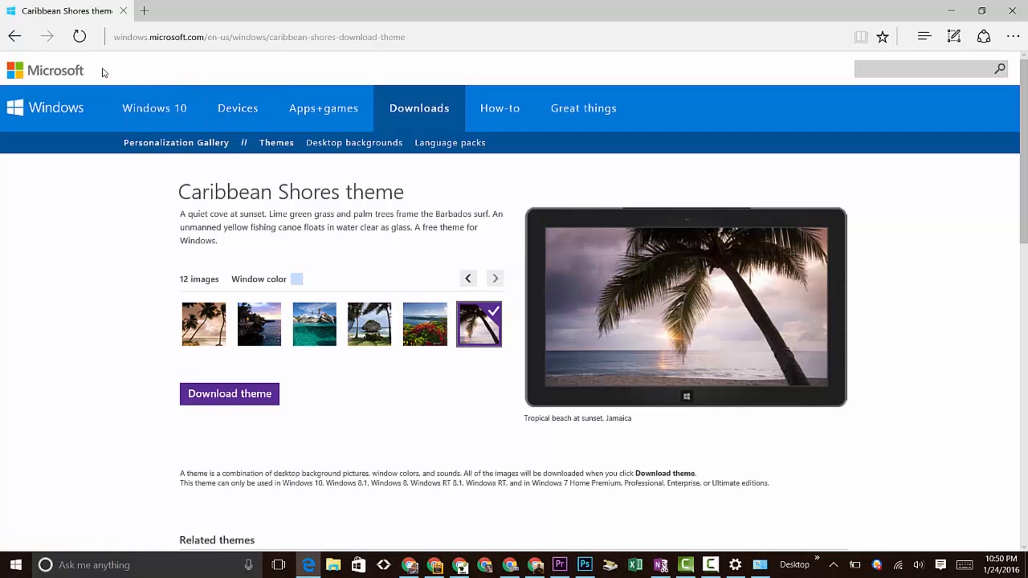
left_click(15, 36)
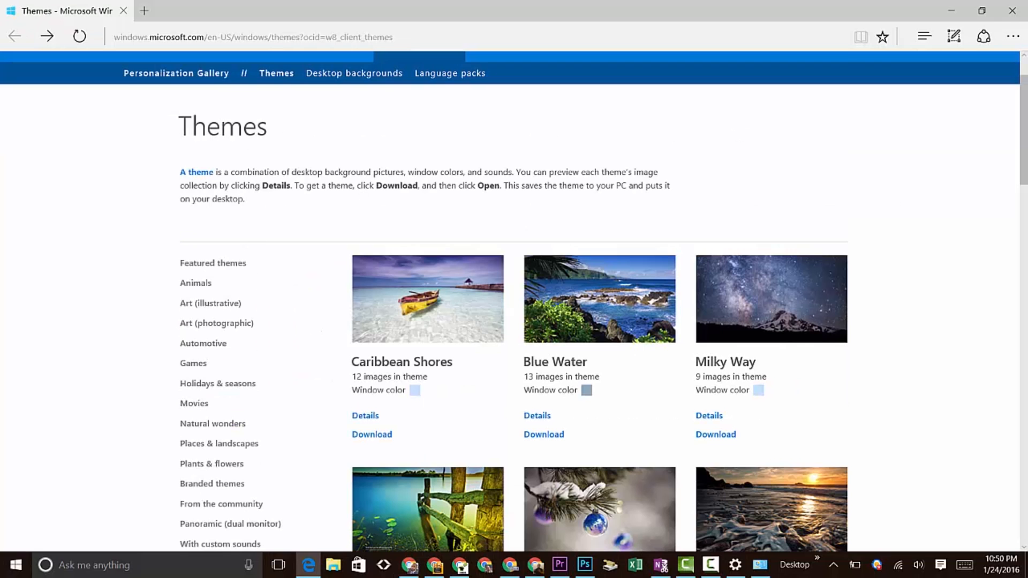
Scroll the Natural wonders themes past Aurora Borealis and Clouds down to Community Showcase: Aqua 4
scroll("down", 3)
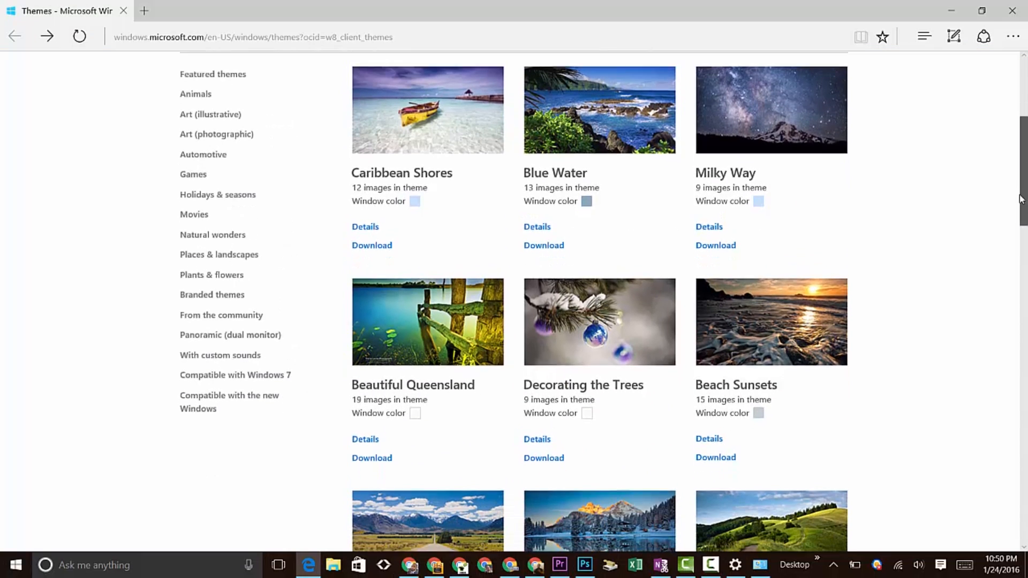
scroll("down", 3)
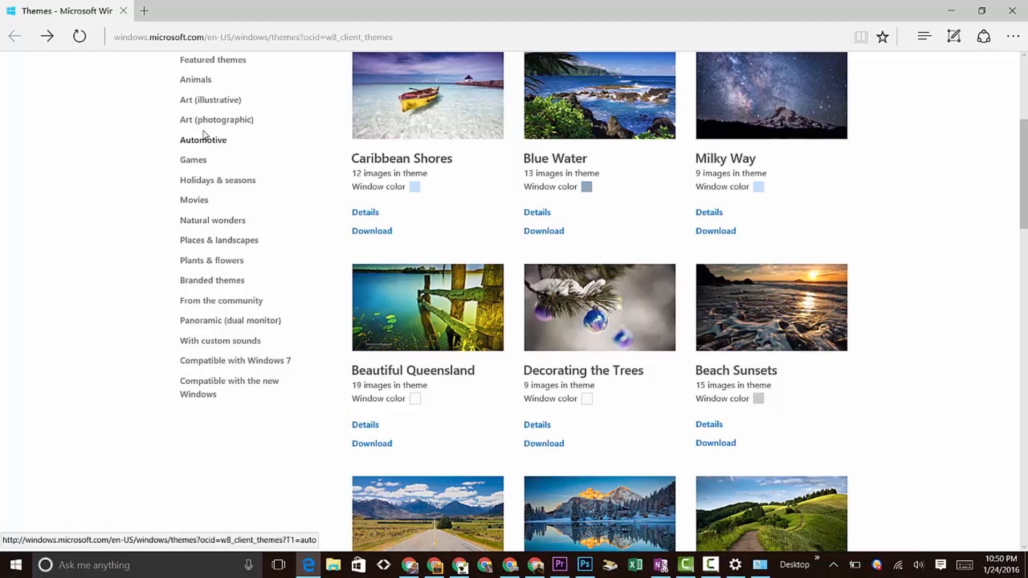
mouse_move(221, 299)
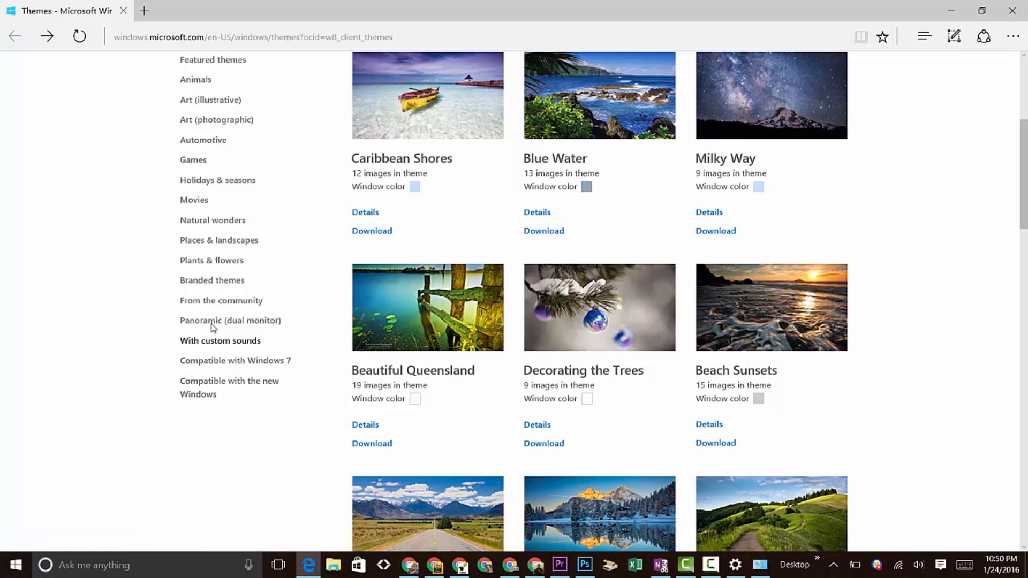
mouse_move(211, 260)
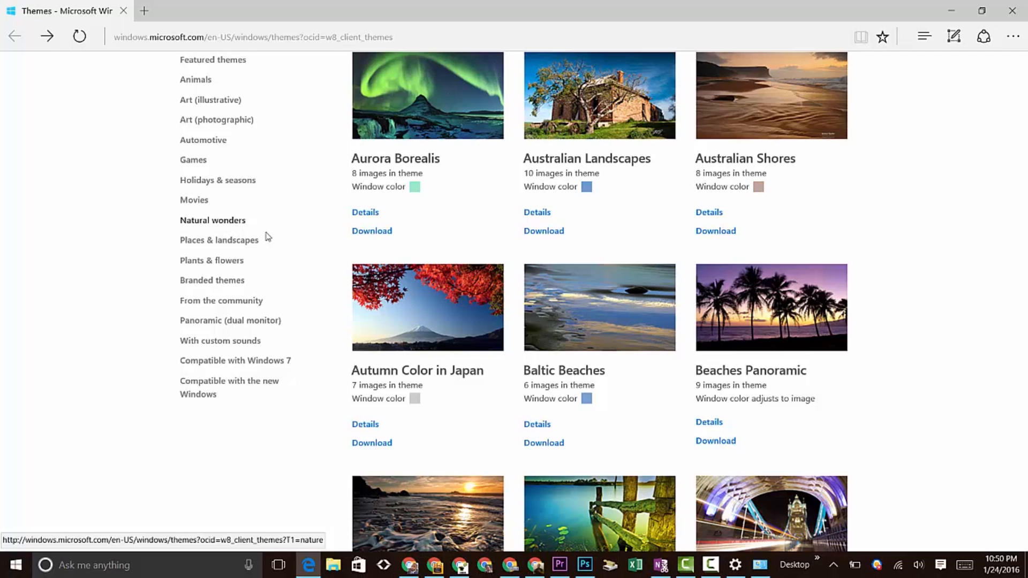
mouse_move(484, 190)
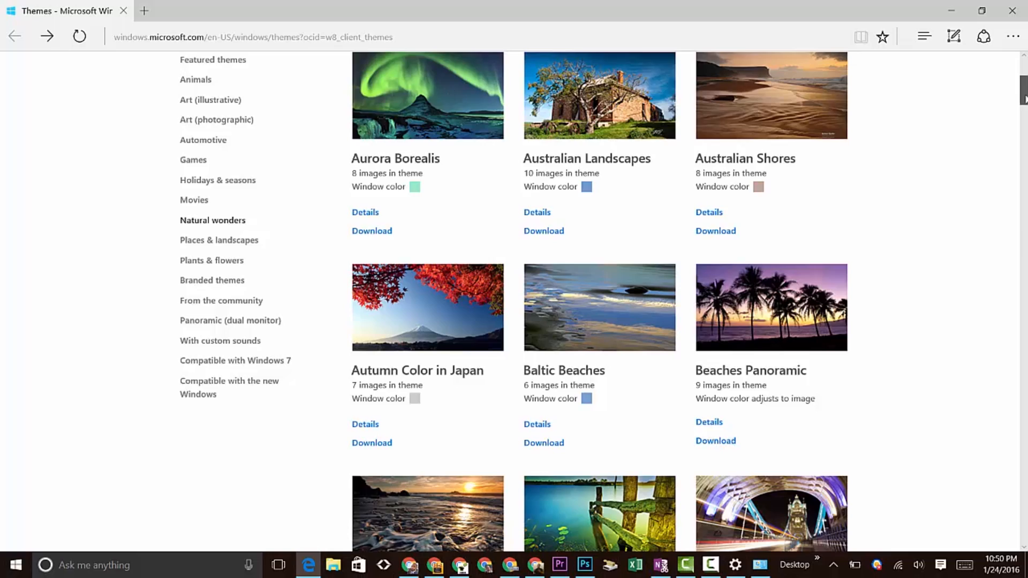
scroll("down", 3)
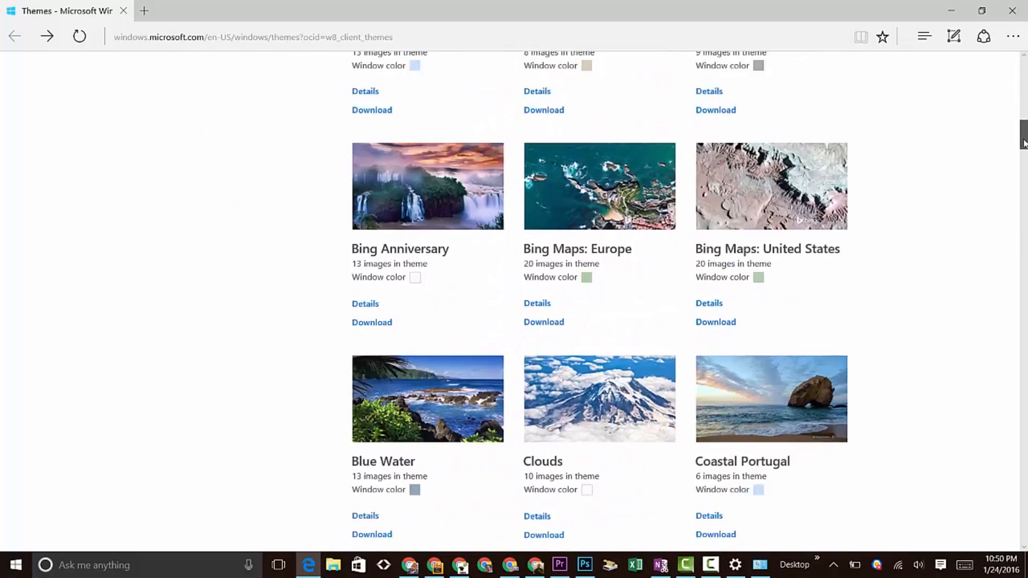
scroll("down", 3)
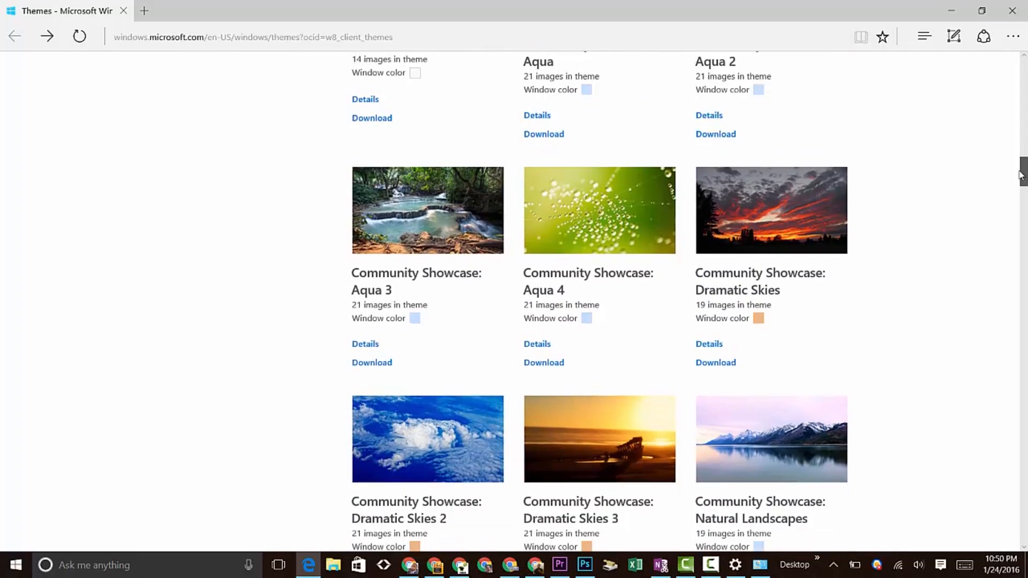
scroll("down", 3)
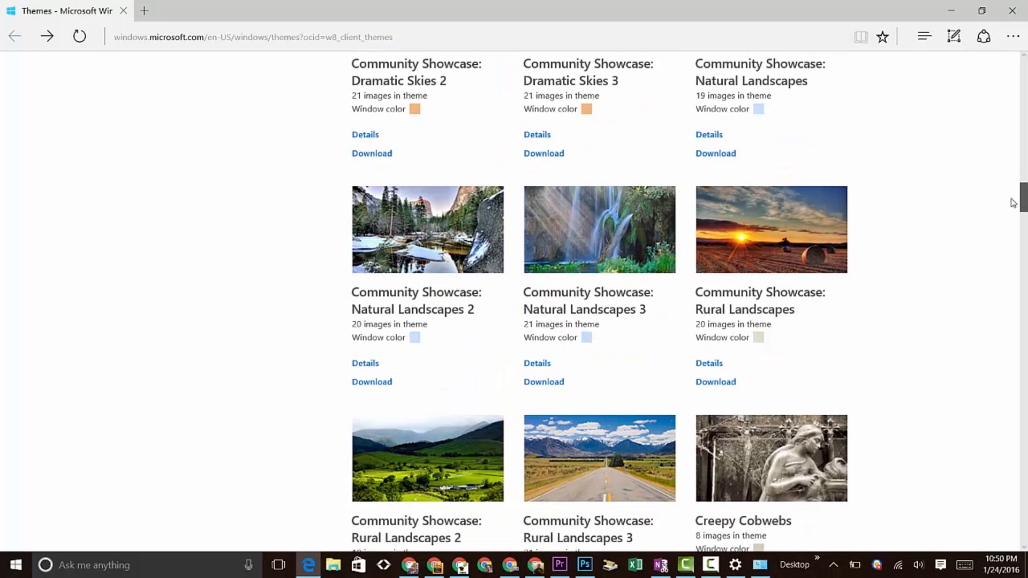
scroll("down", 3)
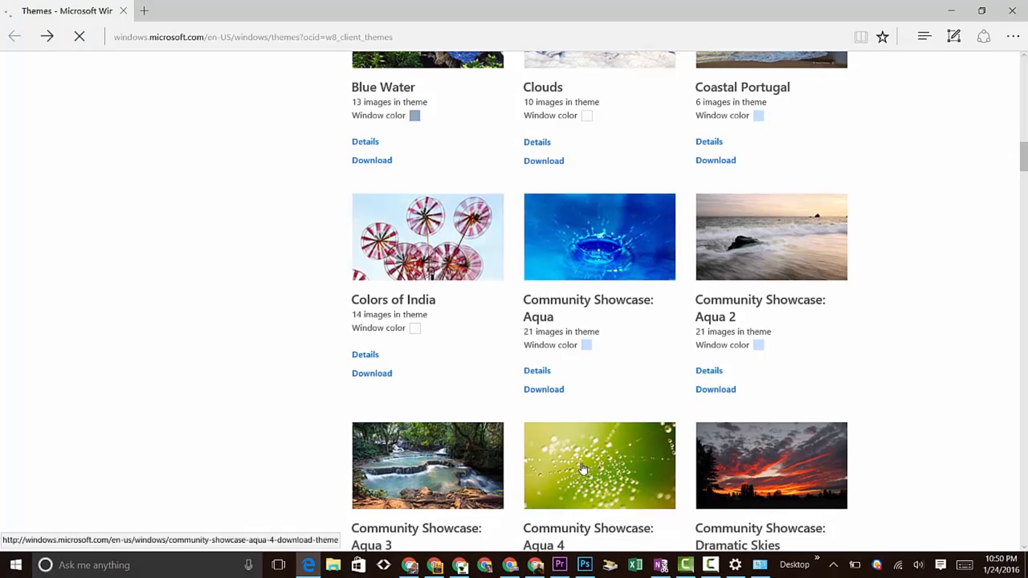
On the Aqua 4 theme page, preview the green and hanging blue water-droplet wallpapers and the next image set
left_click(599, 466)
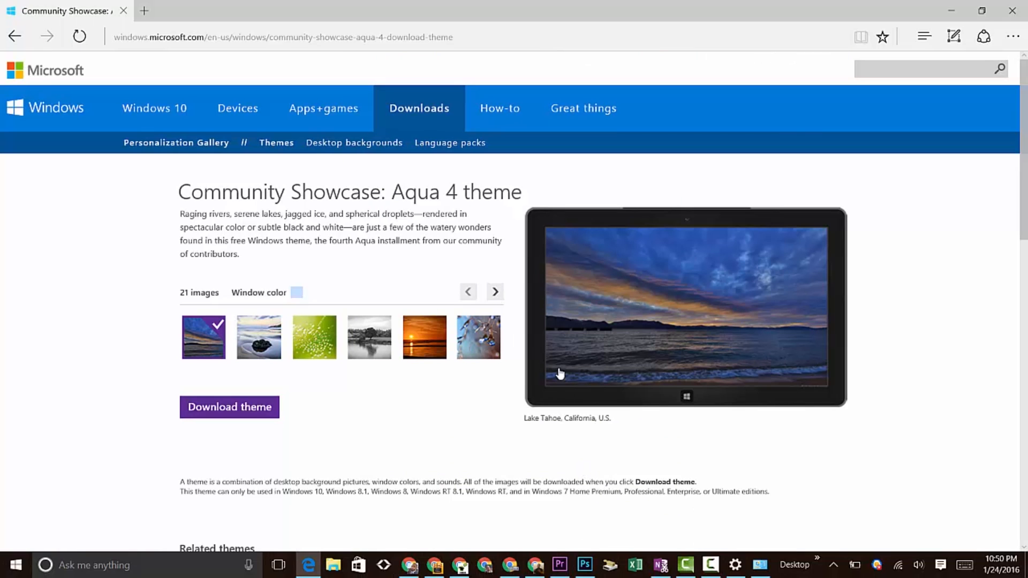
mouse_move(152, 355)
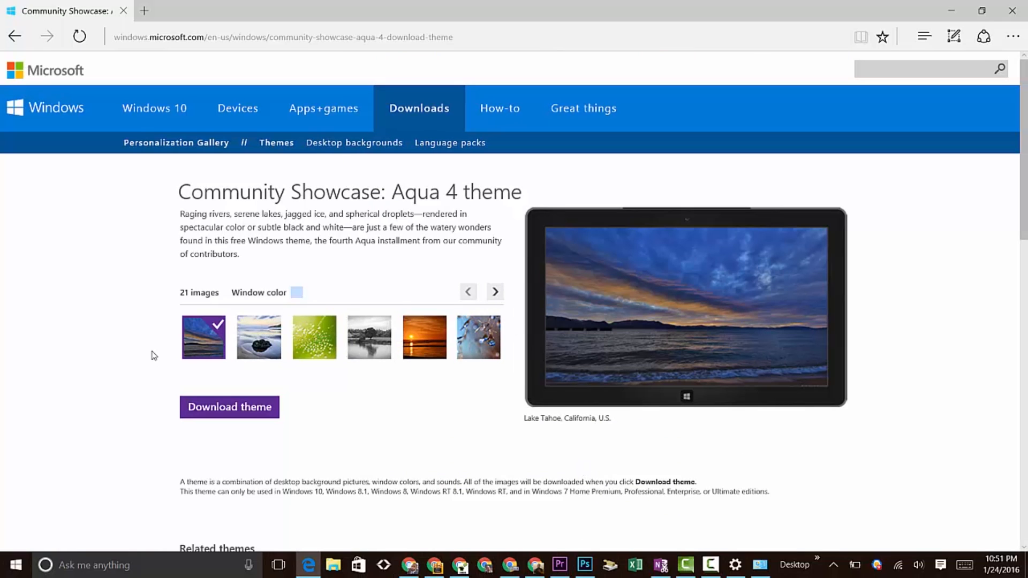
left_click(314, 337)
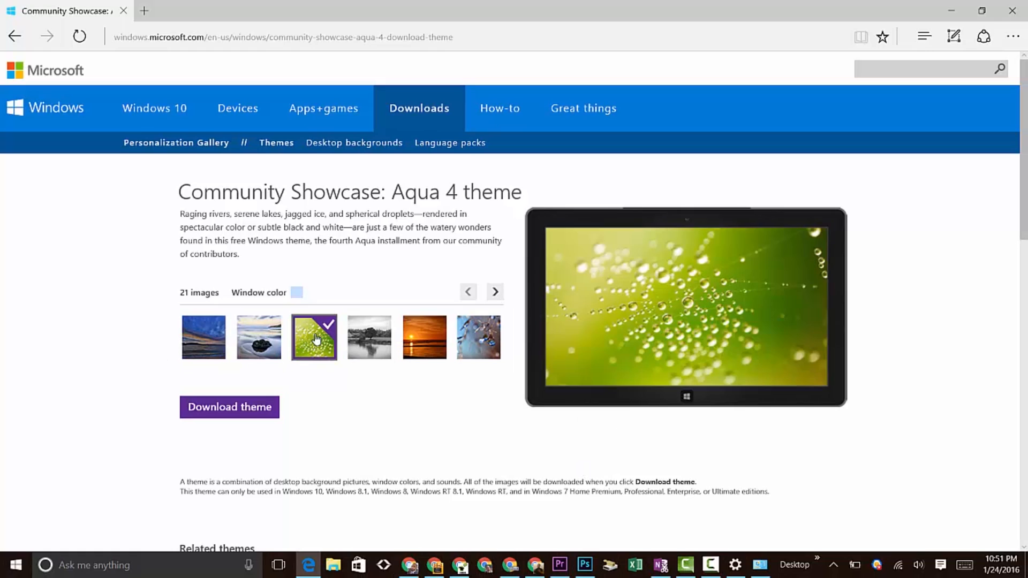
left_click(424, 338)
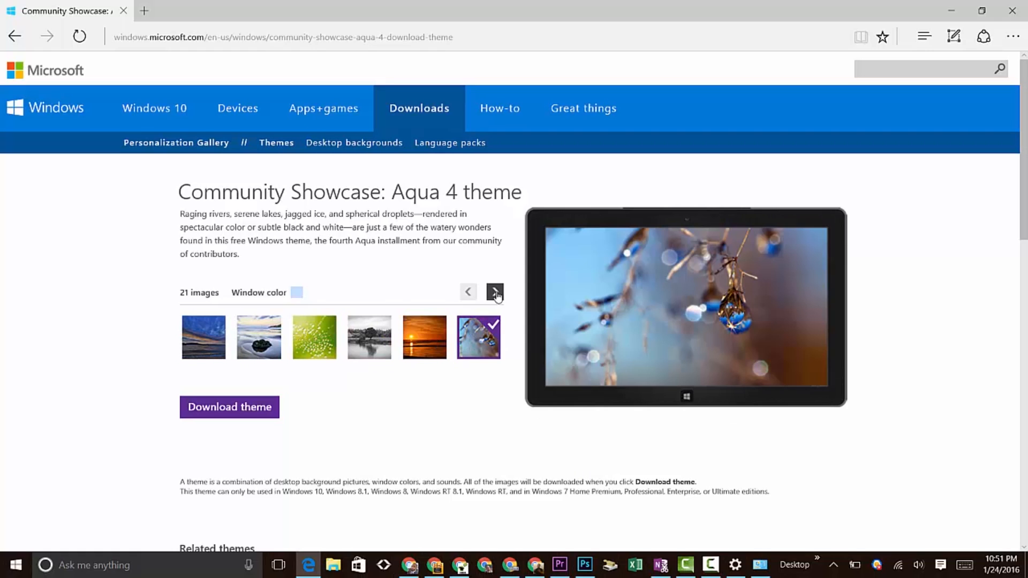
left_click(495, 292)
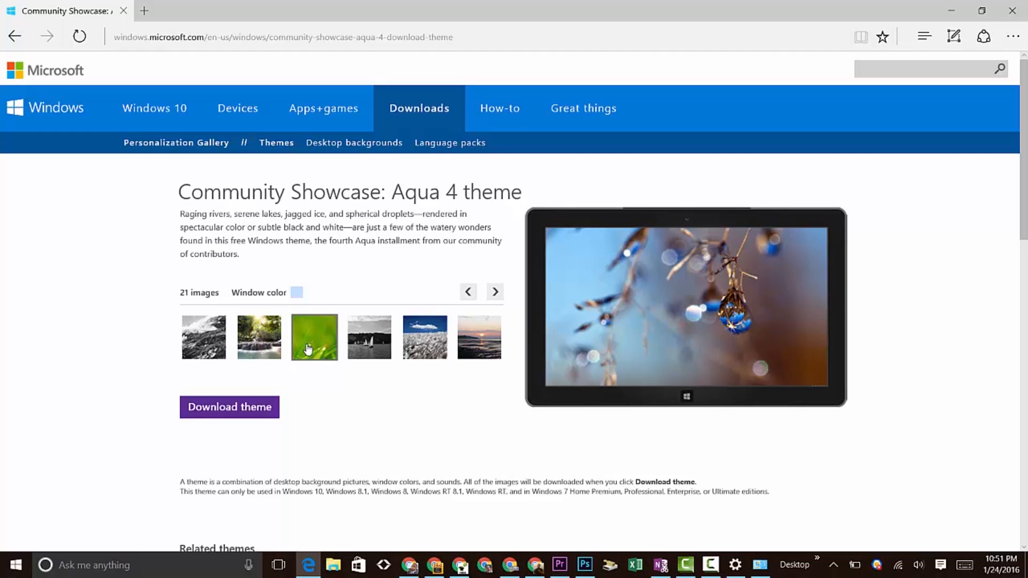
mouse_move(300, 355)
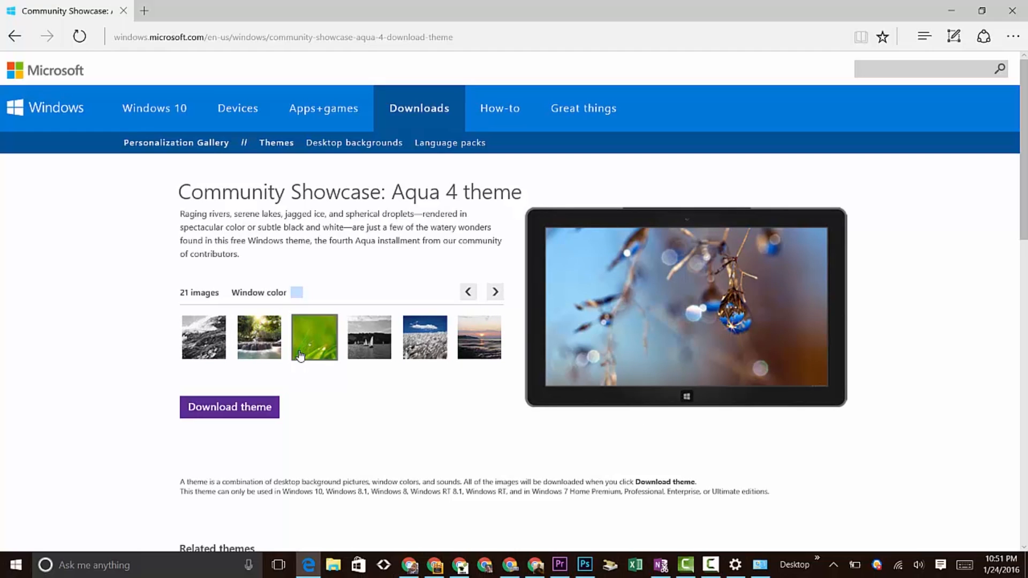
Download the Aqua 4 .themepack and open it so Community Showcase Aqua 4 appears in Personalization
left_click(229, 407)
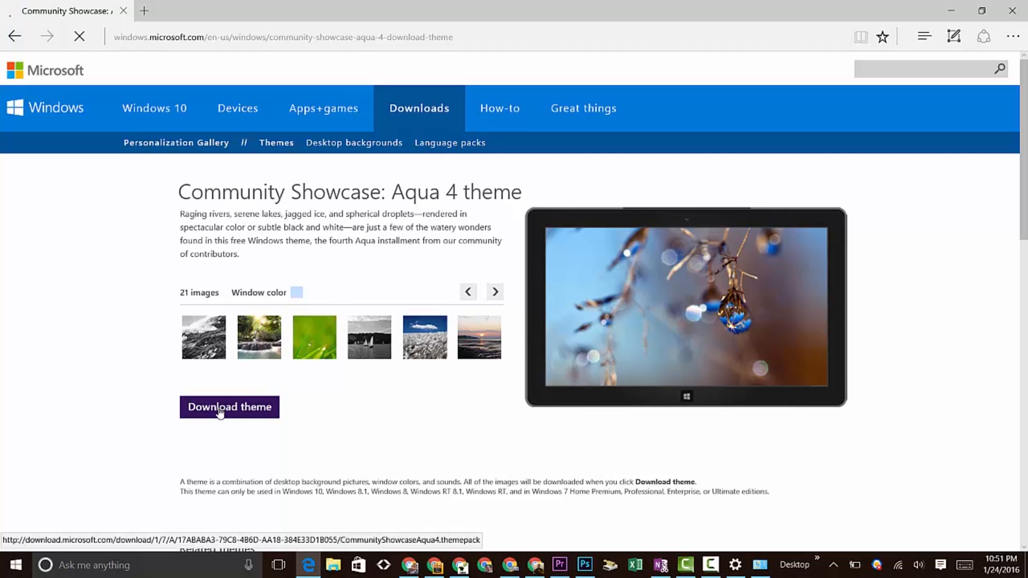
left_click(229, 407)
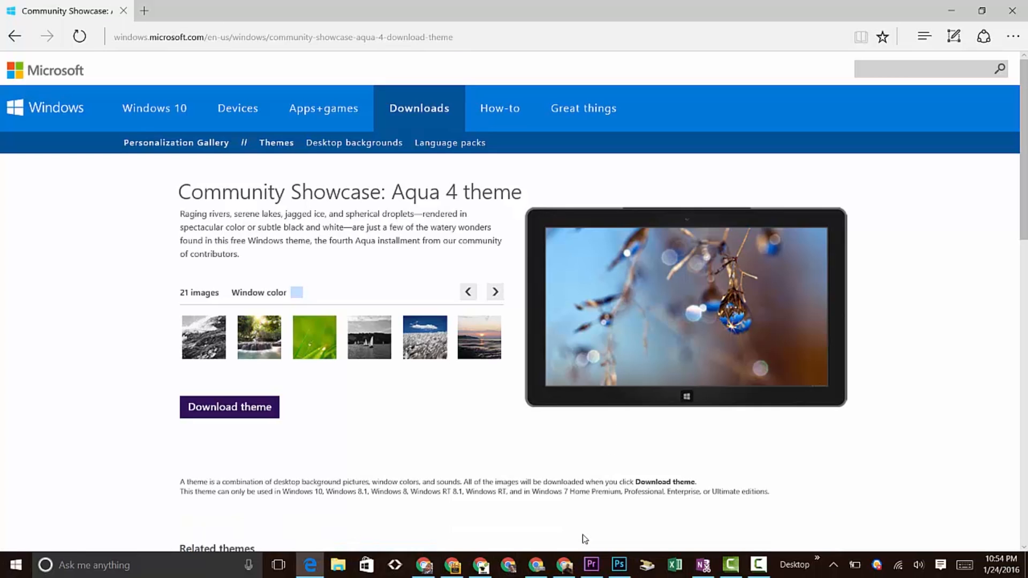
left_click(229, 407)
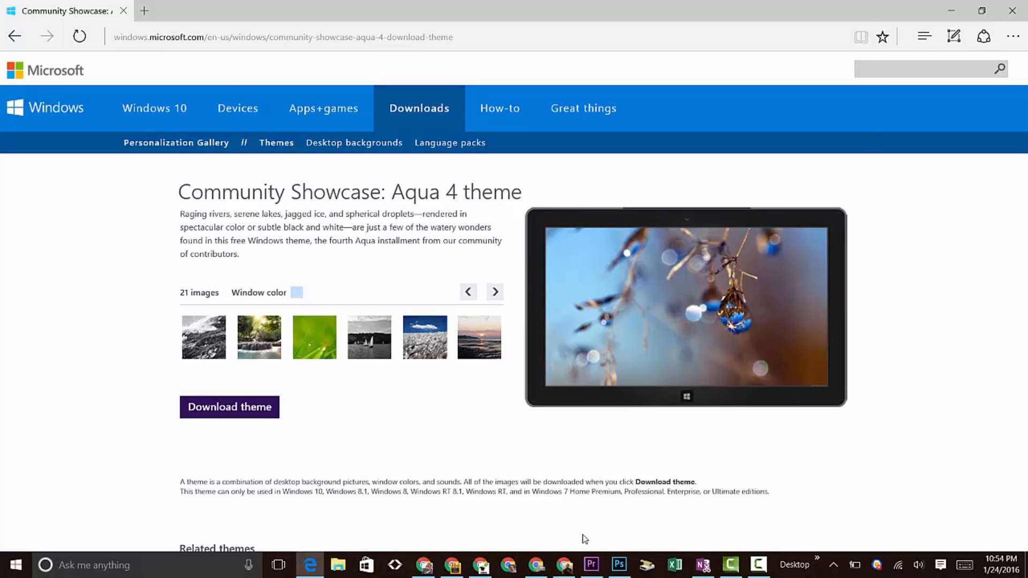
left_click(229, 407)
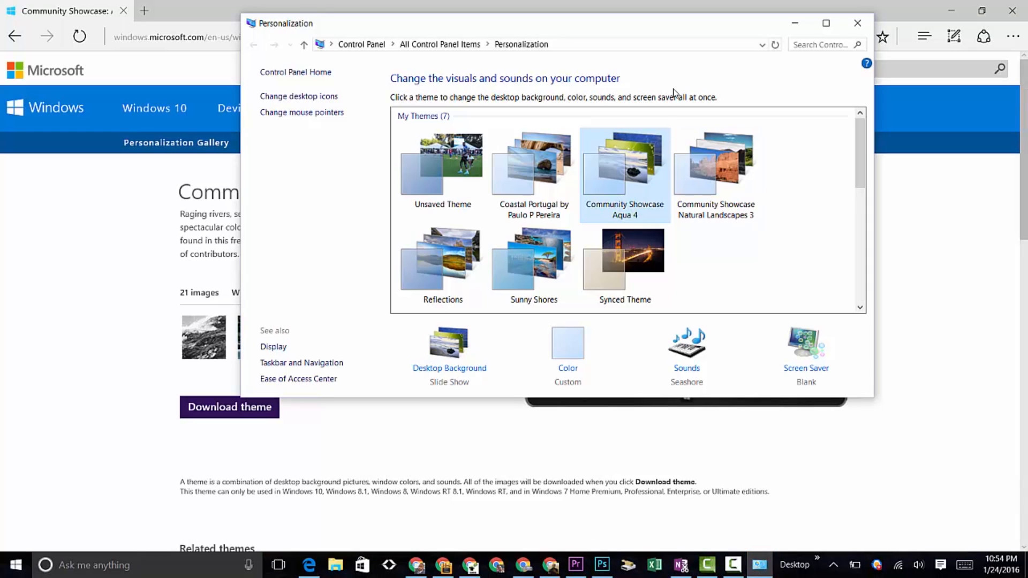
mouse_move(633, 100)
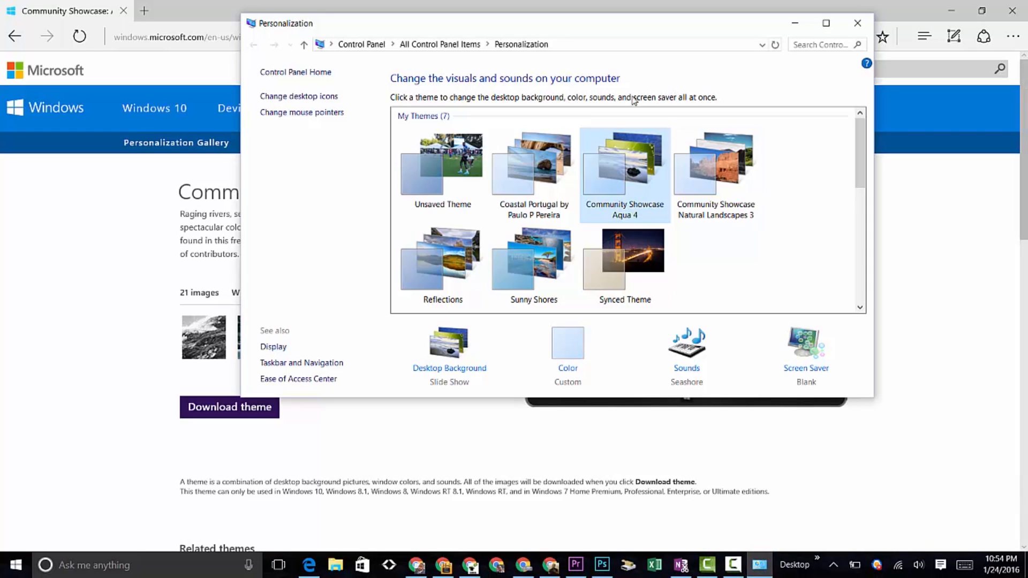
mouse_move(627, 165)
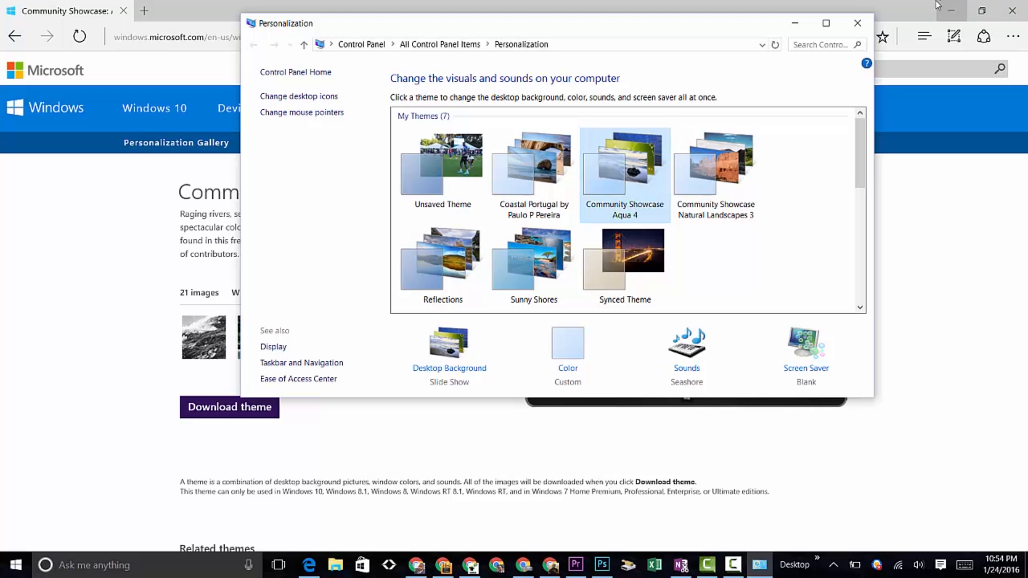
Close the Personalization and browser windows to reveal the Aqua 4 lakeside sunset wallpaper
left_click(856, 22)
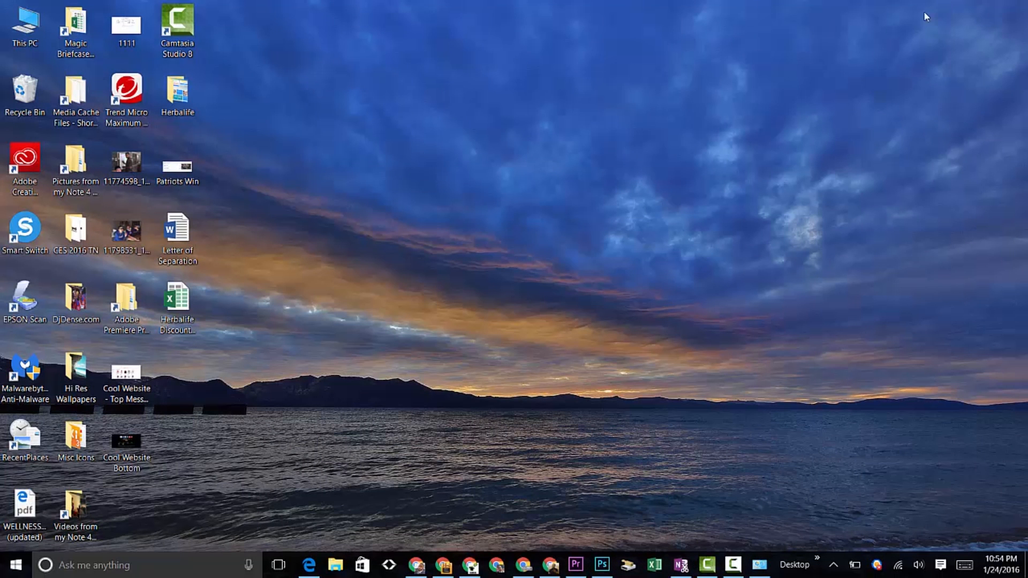
Use Next desktop background repeatedly until the hanging blue water-droplet wallpaper shows
right_click(373, 172)
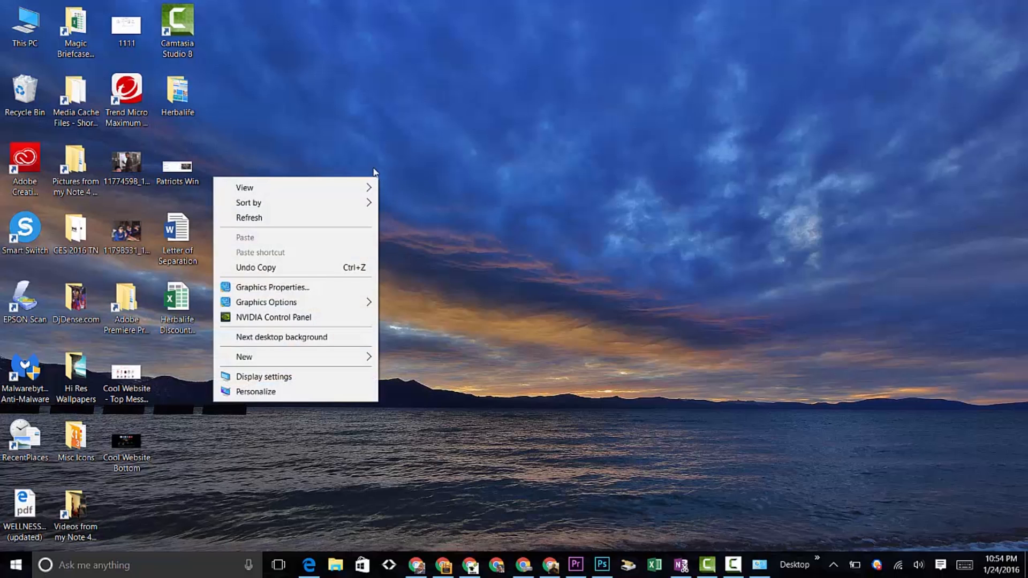
left_click(364, 156)
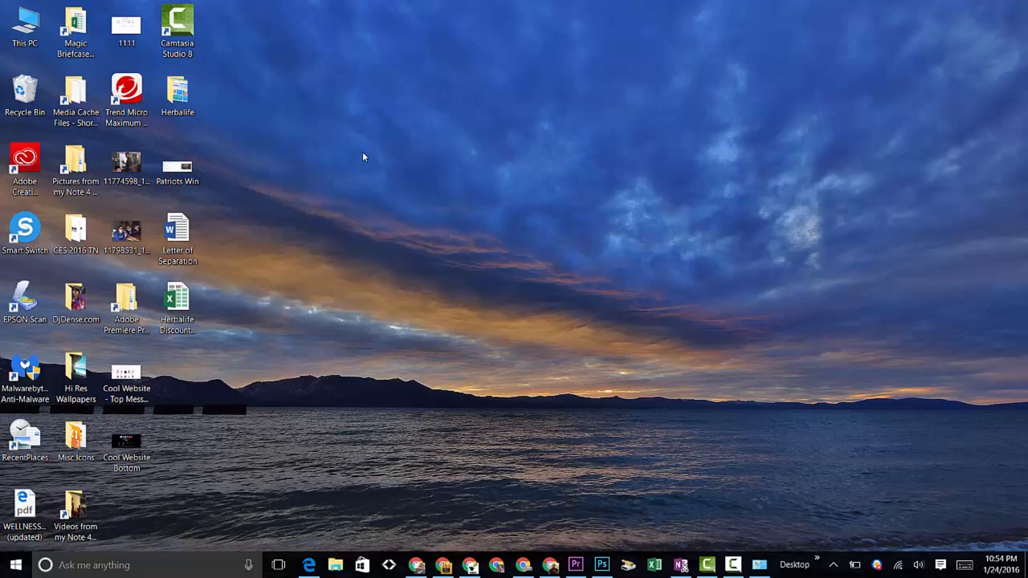
right_click(364, 156)
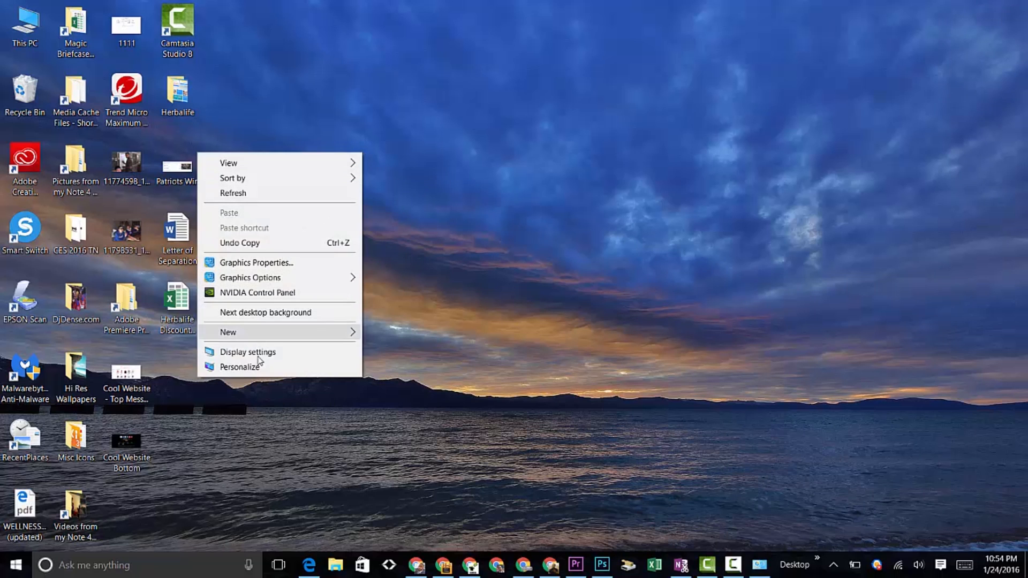
left_click(266, 312)
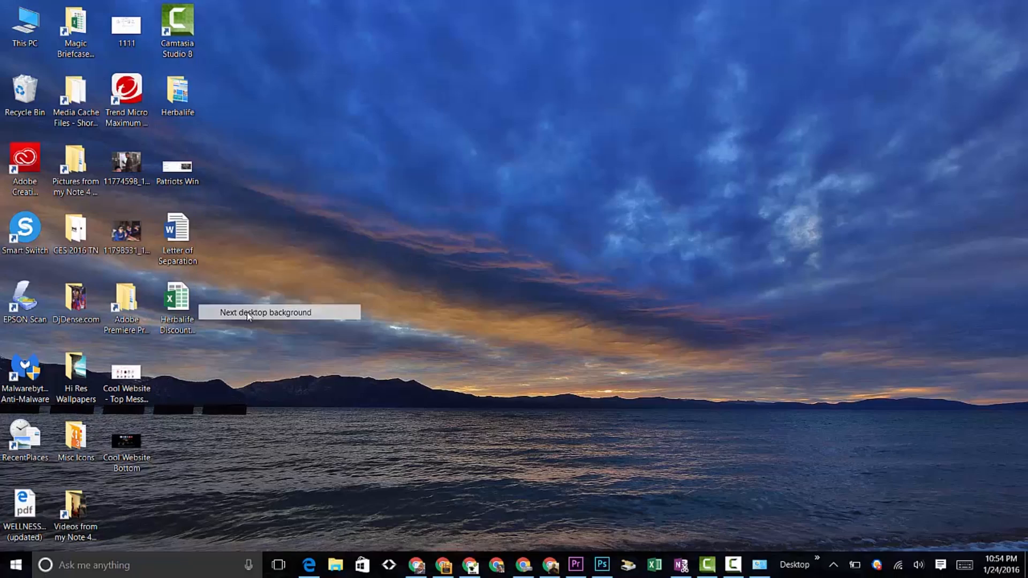
left_click(266, 312)
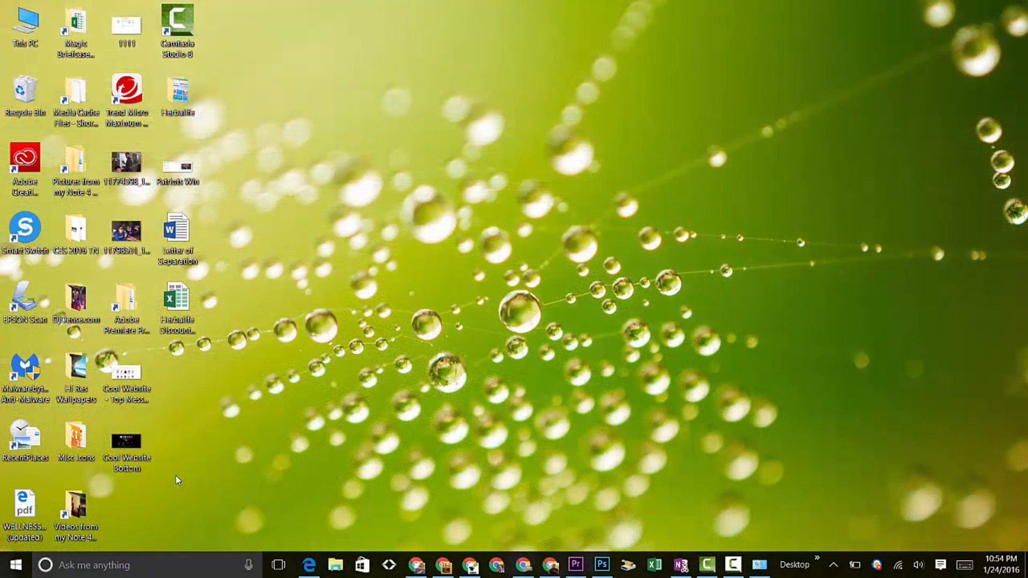
mouse_move(97, 417)
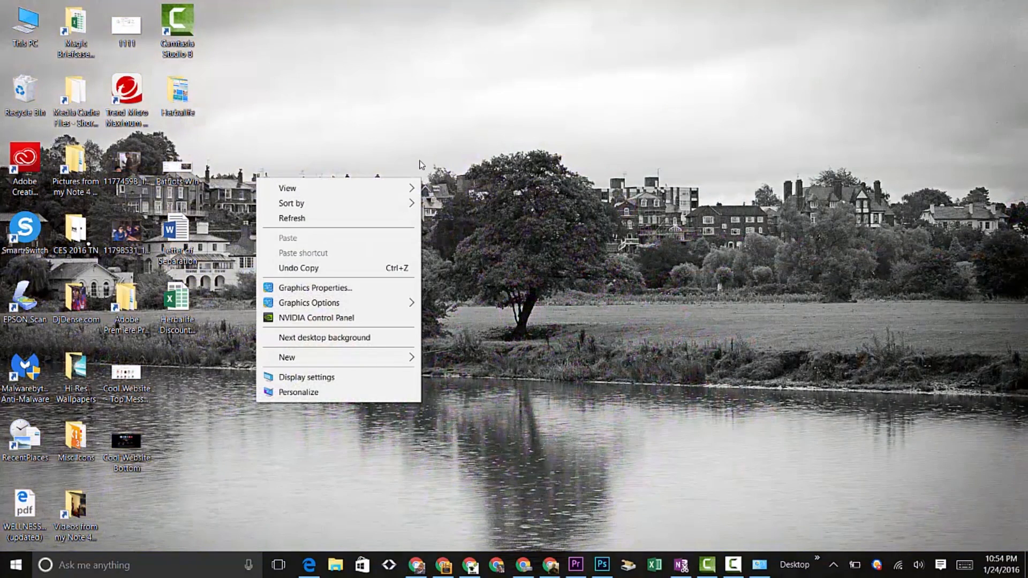
left_click(325, 340)
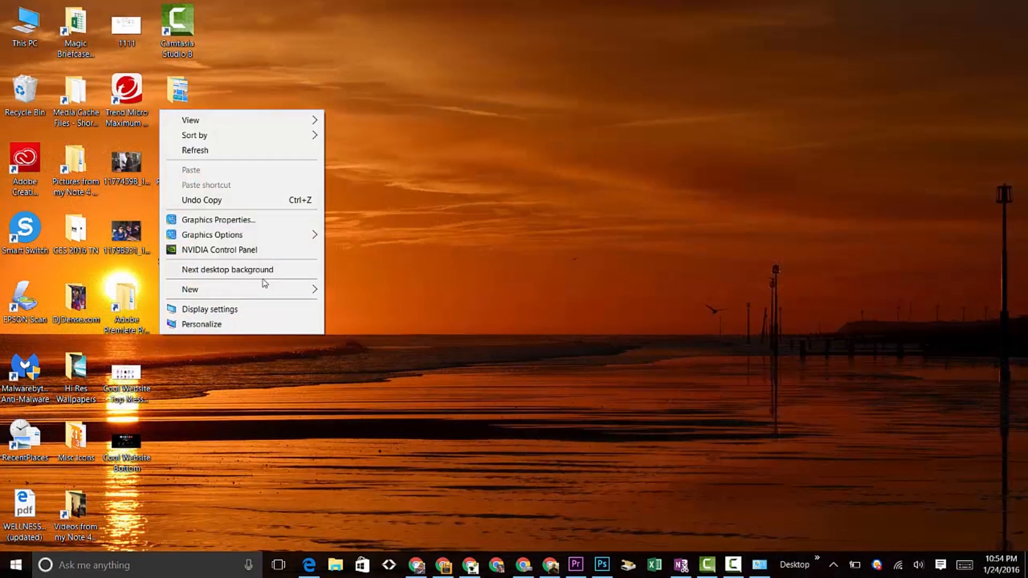
left_click(227, 270)
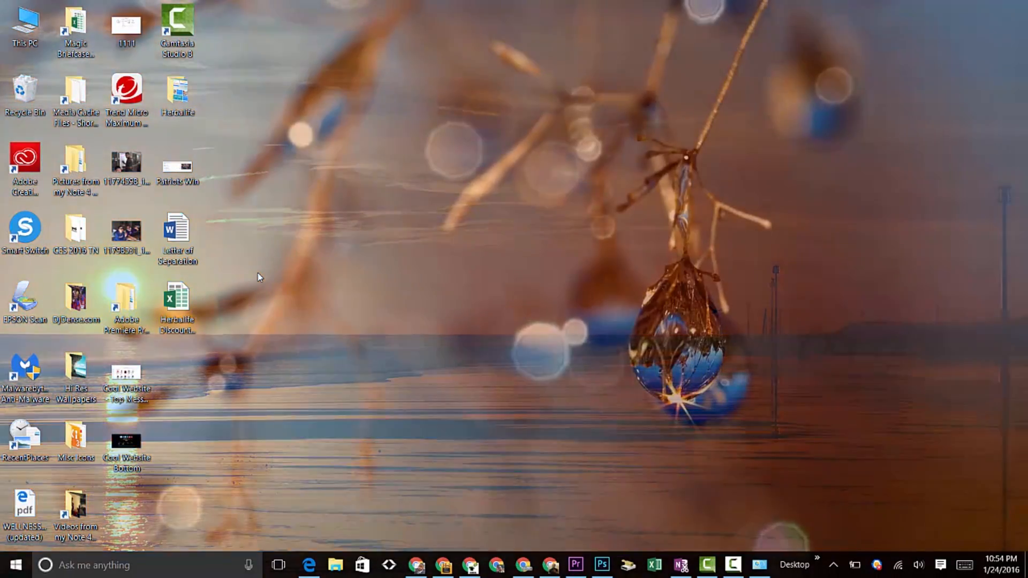